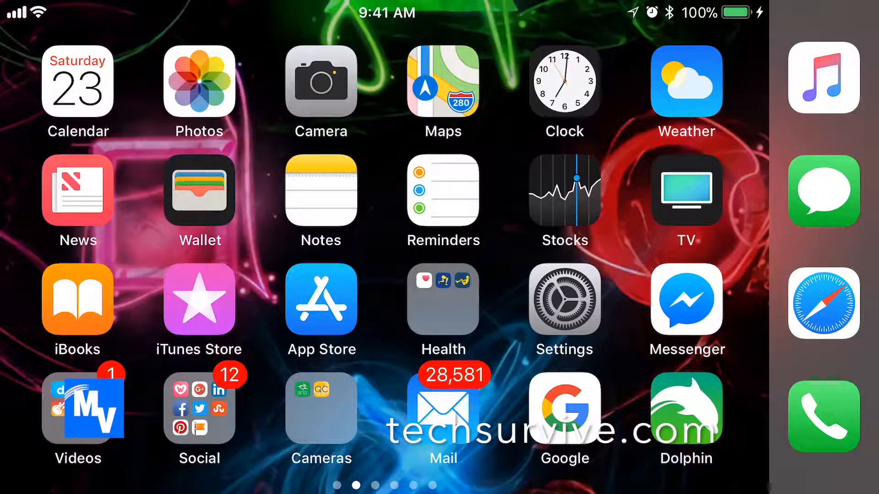
Launch the Settings app from the Home Screen
{"action": "left_click", "coordinate": [564, 300]}
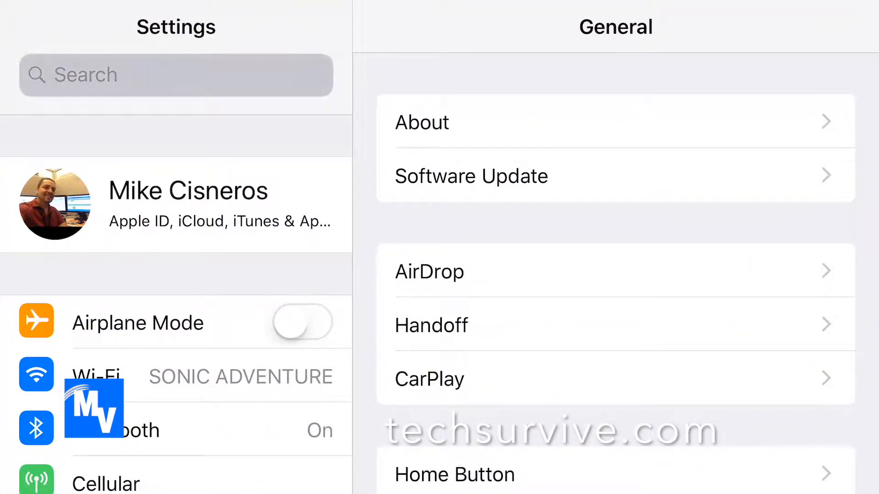
Search Settings for "It" and go to the iTunes & App Stores page from the results
{"action": "left_click", "coordinate": [176, 75]}
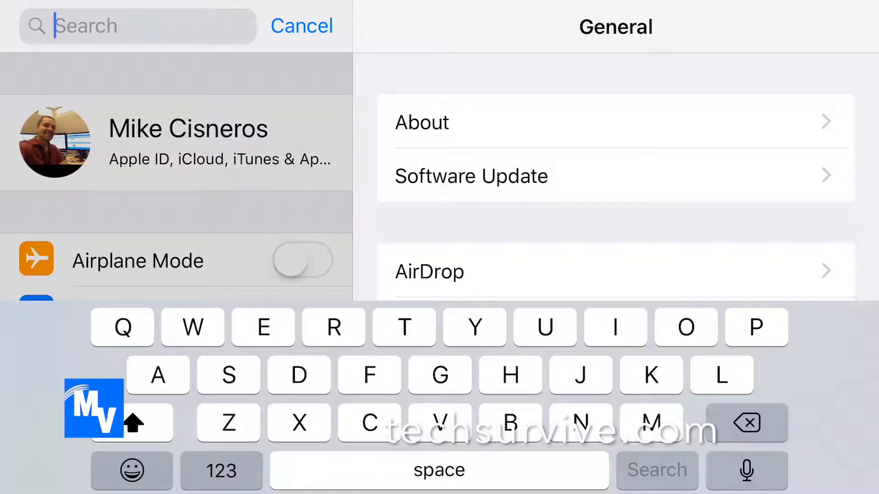
{"action": "type", "text": "Itu"}
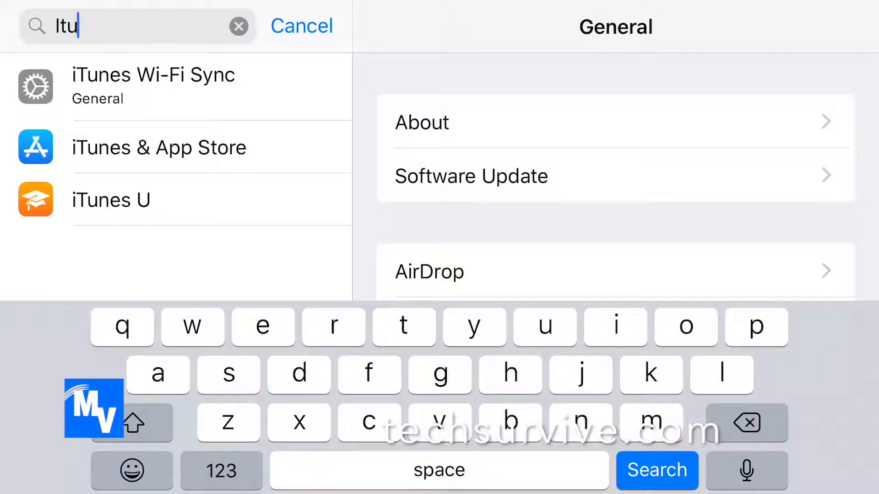
{"action": "left_click", "coordinate": [158, 147]}
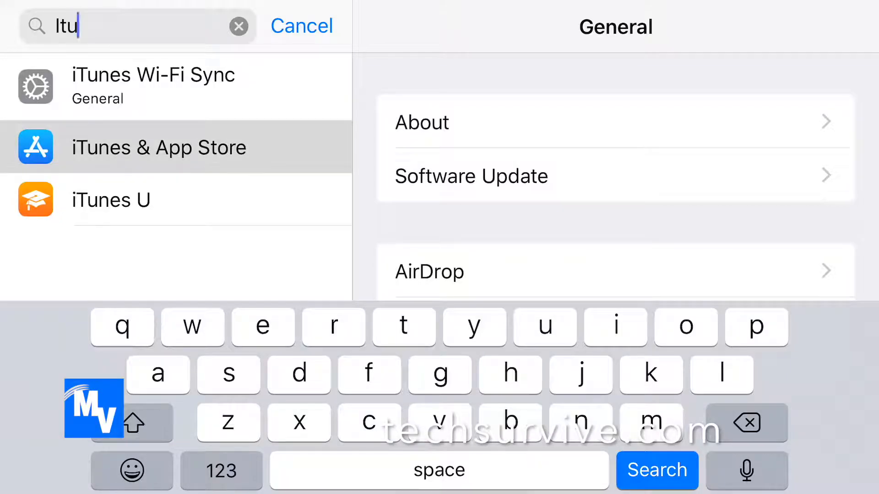
{"action": "left_click", "coordinate": [159, 148]}
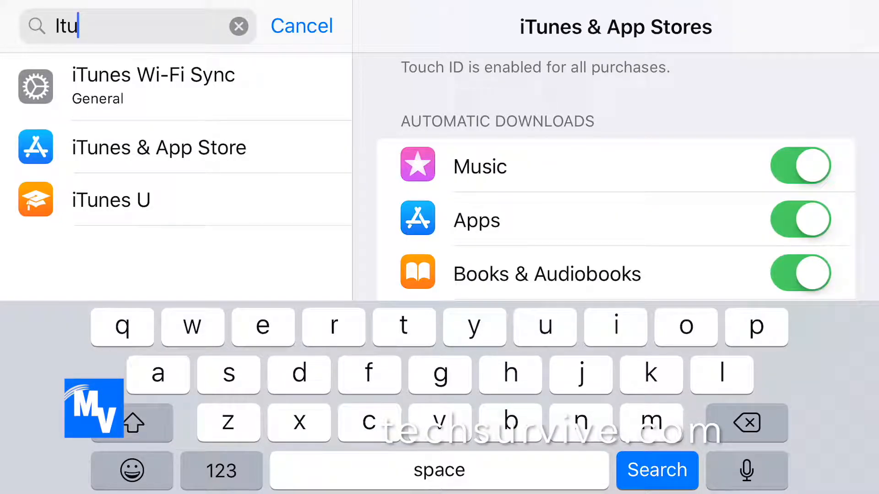
Dismiss the search and scroll the iTunes & App Stores page down to Offload Unused Apps
{"action": "left_click", "coordinate": [301, 26]}
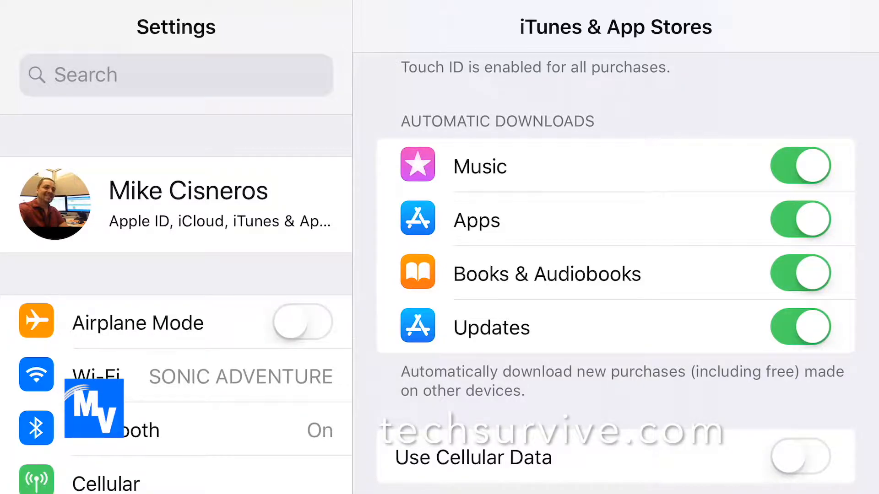
{"action": "scroll", "scroll_direction": "down", "scroll_amount": 3}
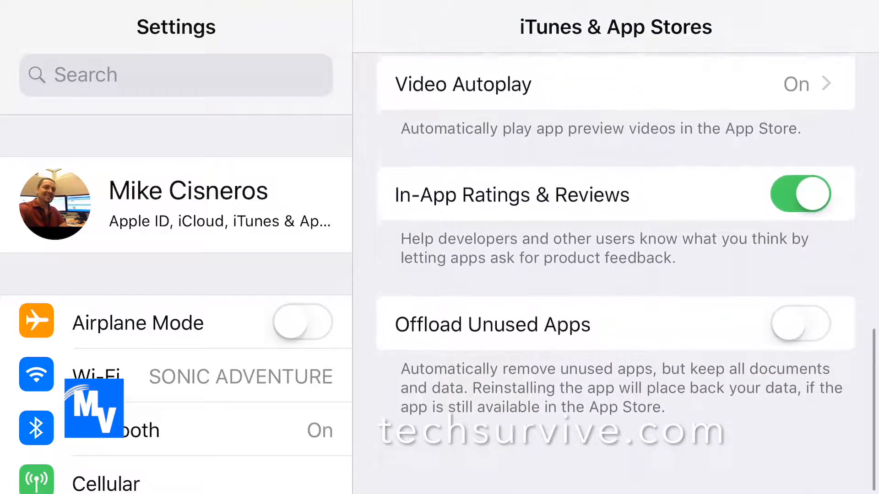
{"action": "scroll", "scroll_direction": "down", "scroll_amount": 3}
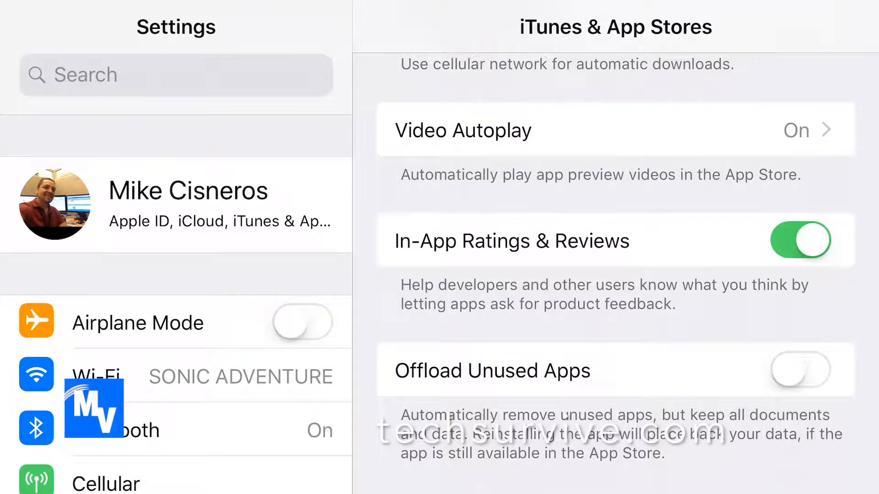
Switch the Offload Unused Apps toggle on
{"action": "left_click", "coordinate": [801, 370]}
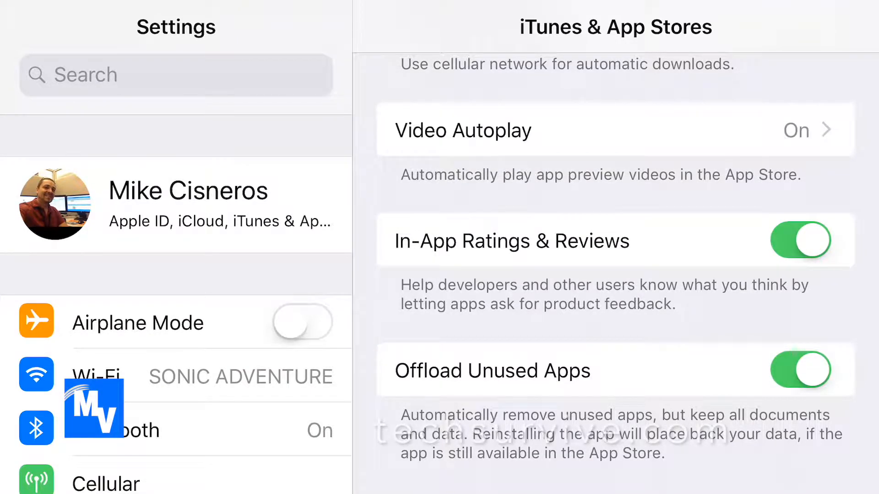
{"action": "scroll", "scroll_direction": "down", "scroll_amount": 3}
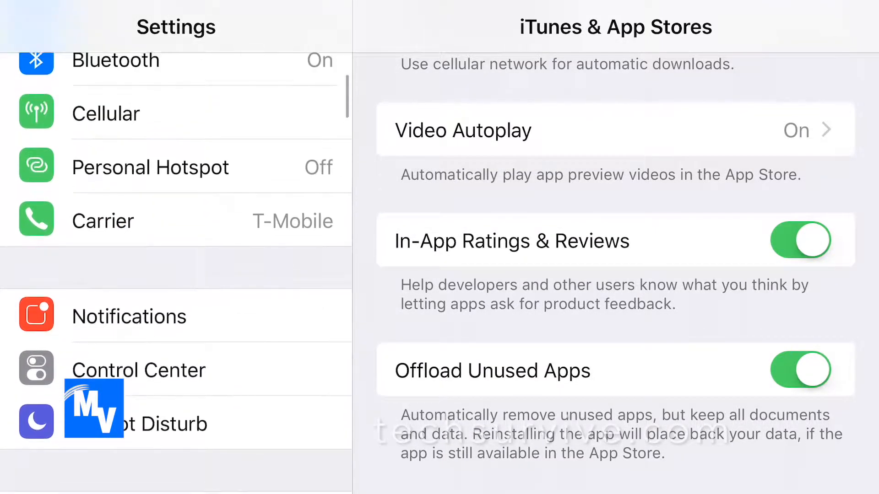
{"action": "scroll", "scroll_direction": "down", "scroll_amount": 3}
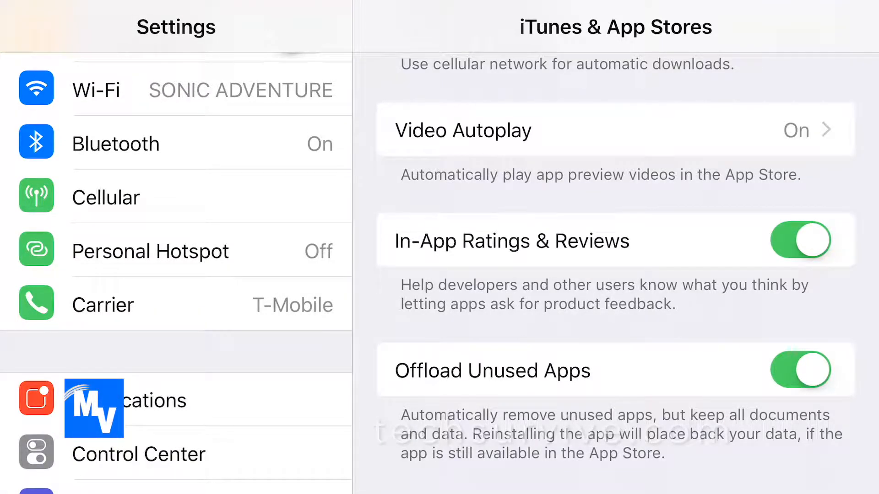
{"action": "scroll", "scroll_direction": "down", "scroll_amount": 3}
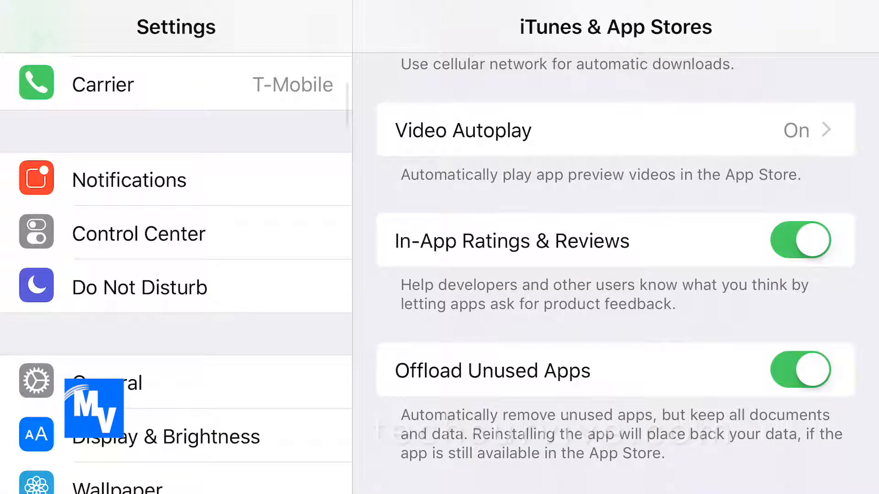